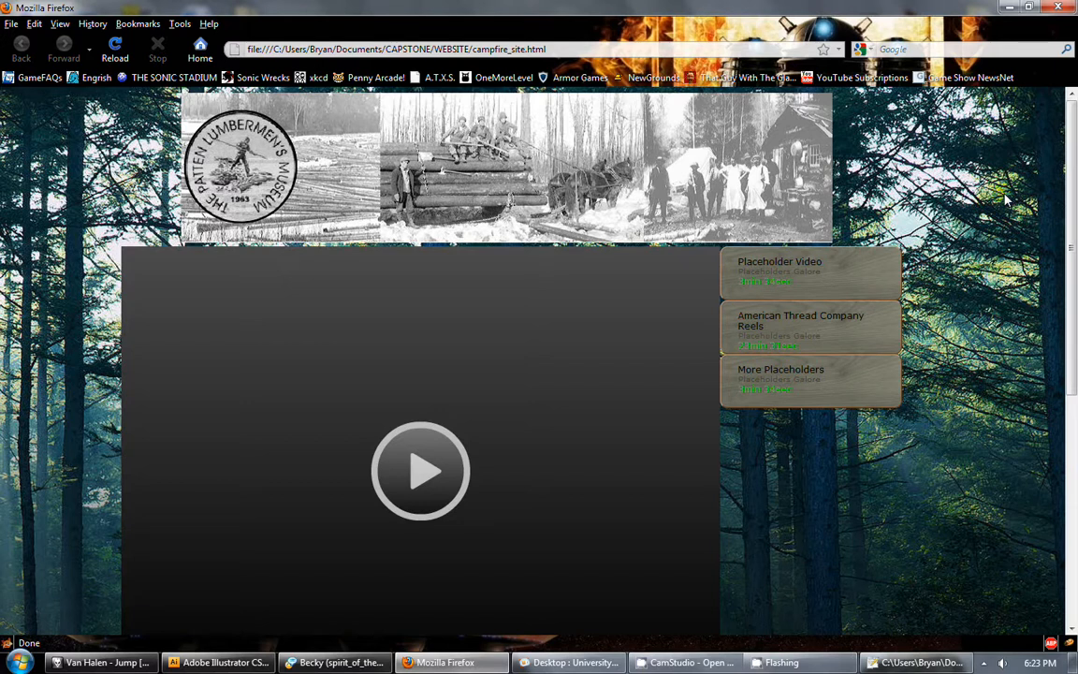
mouse_move(990, 217)
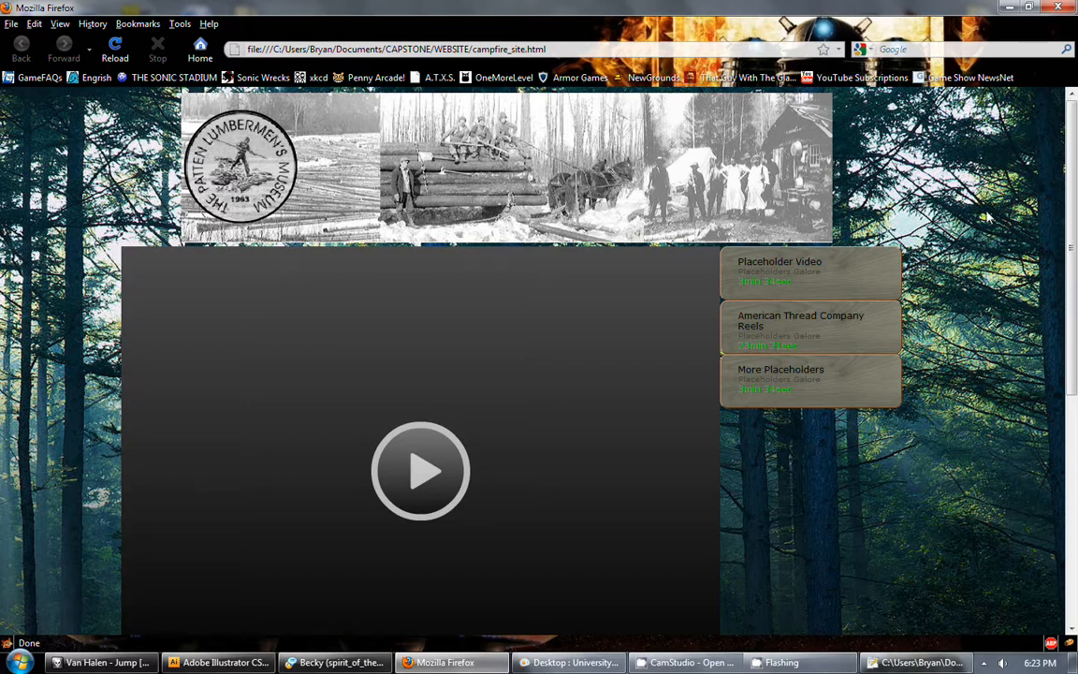
Scroll the campfire_site page down to the Flowplayer area, playlist and Show All Videos tabs.
scroll("down", 3)
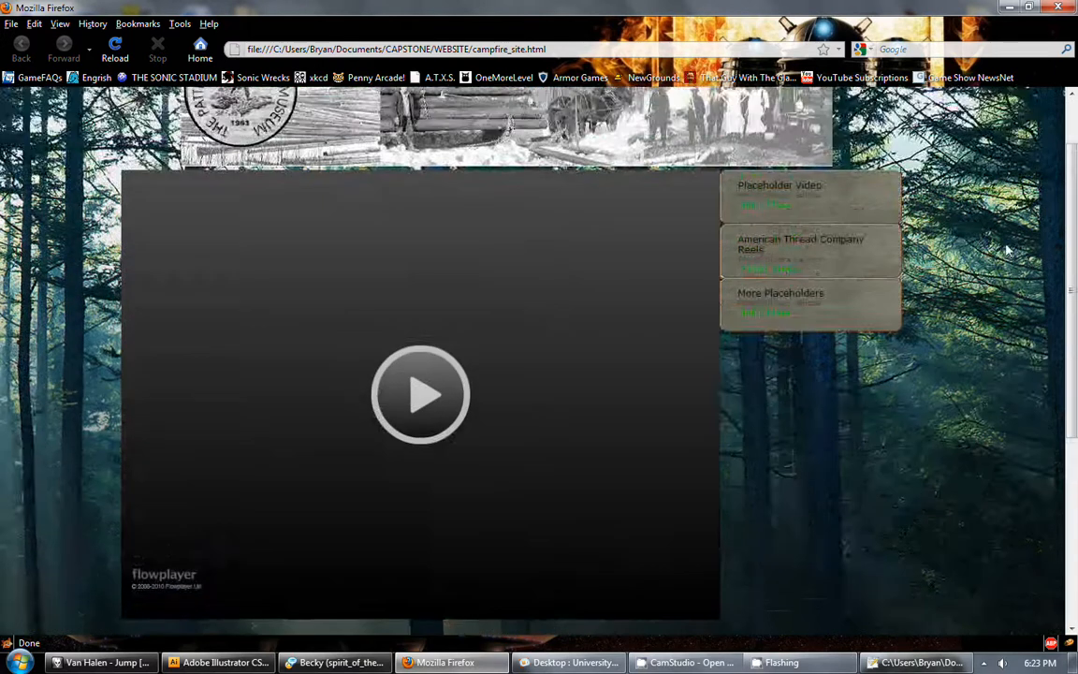
scroll("down", 3)
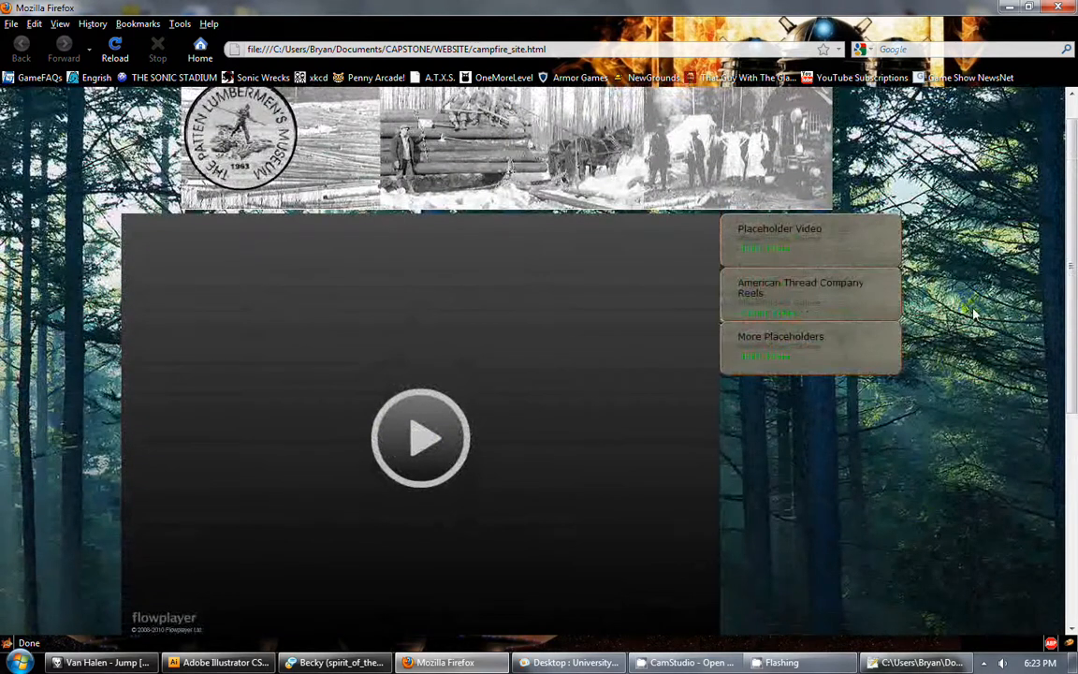
scroll("down", 3)
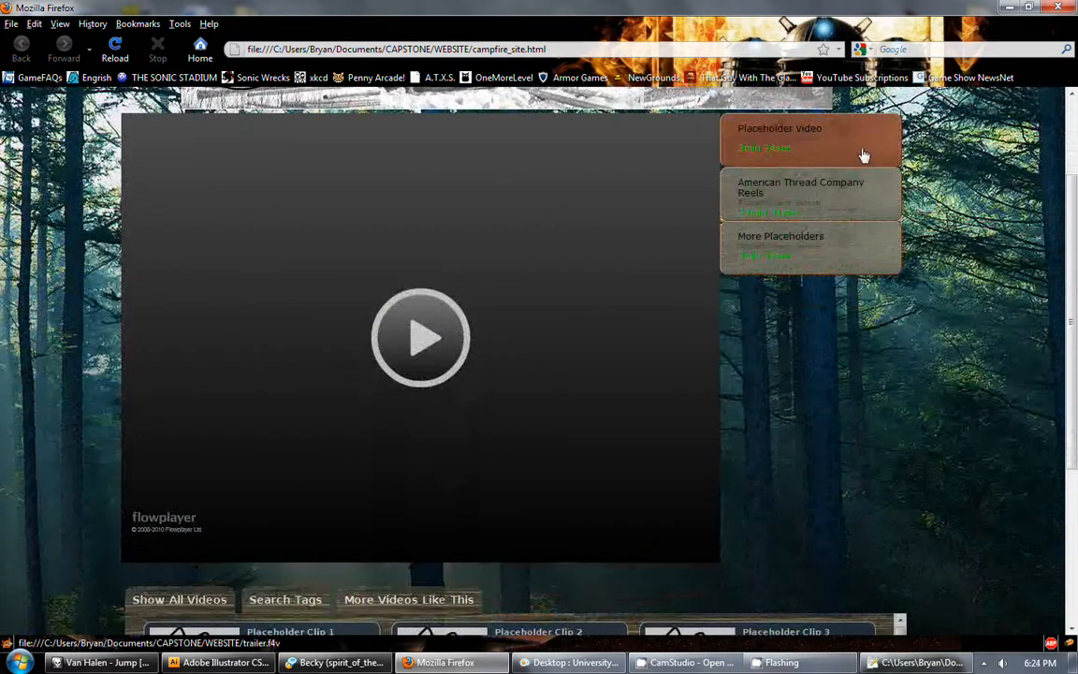
Load Placeholder Video, then American Thread Company Reels, from the playlist into the player.
left_click(420, 337)
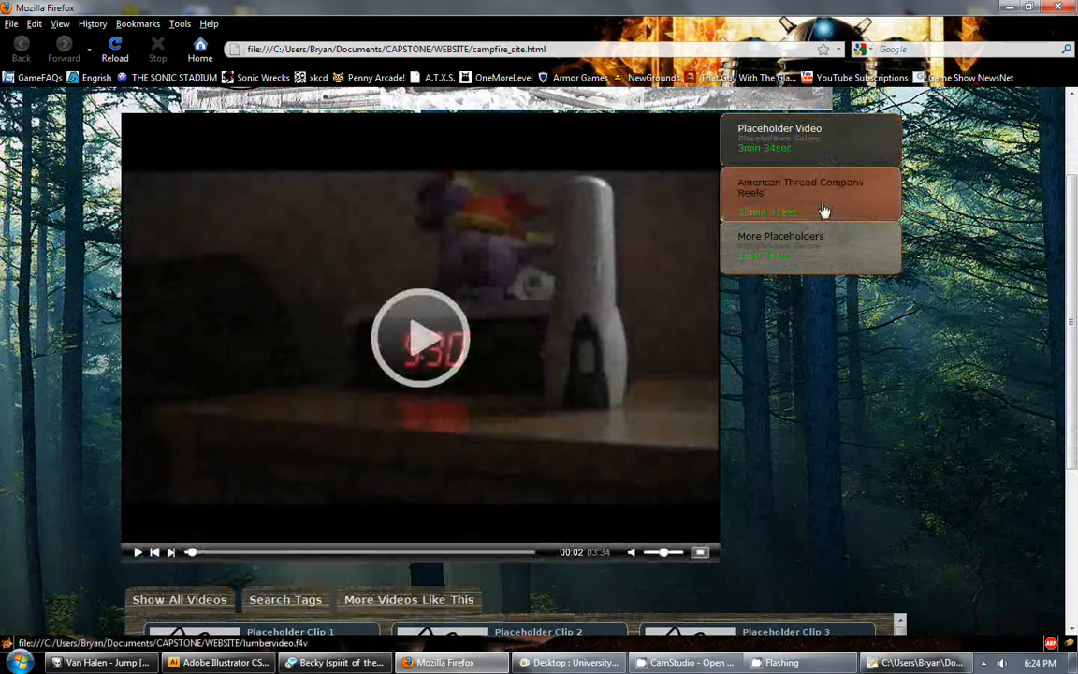
left_click(810, 191)
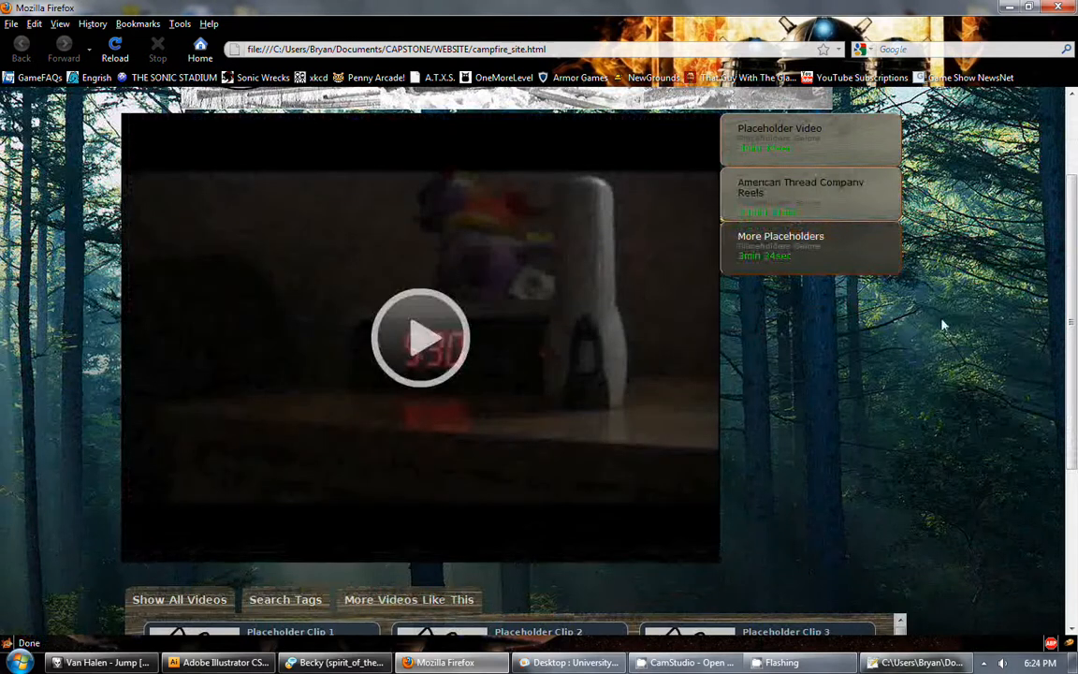
Scroll through the More Placeholders playlist entries and down to the three-clip grid.
scroll("down", 3)
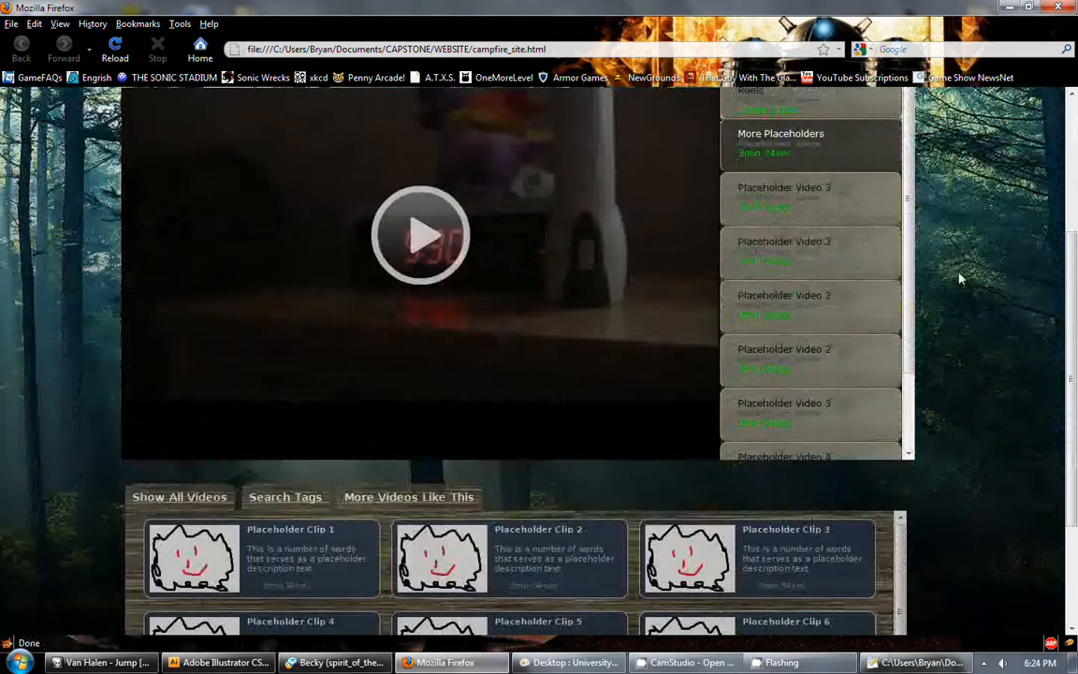
scroll("down", 3)
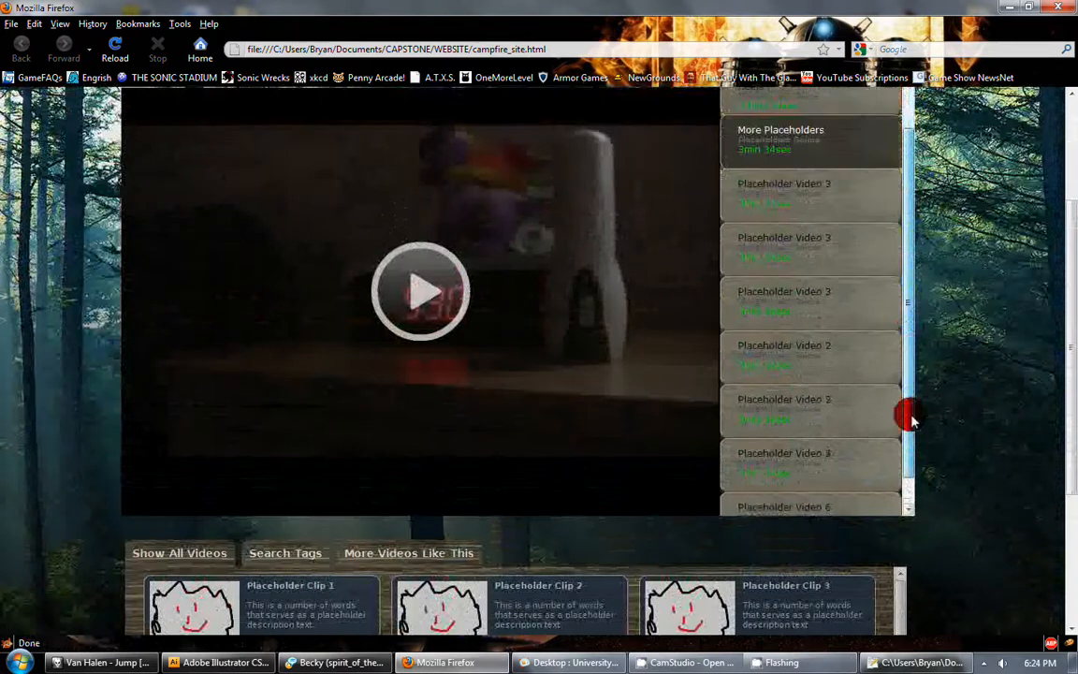
scroll("down", 3)
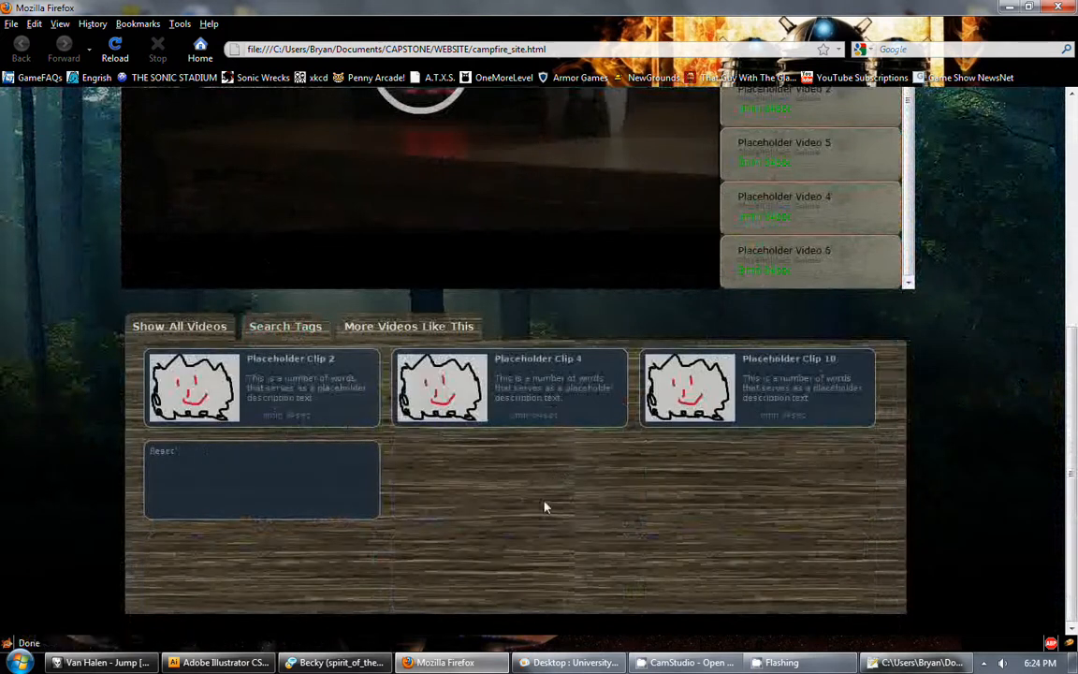
Show the Search Tags grid with boxes for interview, story, quote, museum, river and more.
left_click(284, 326)
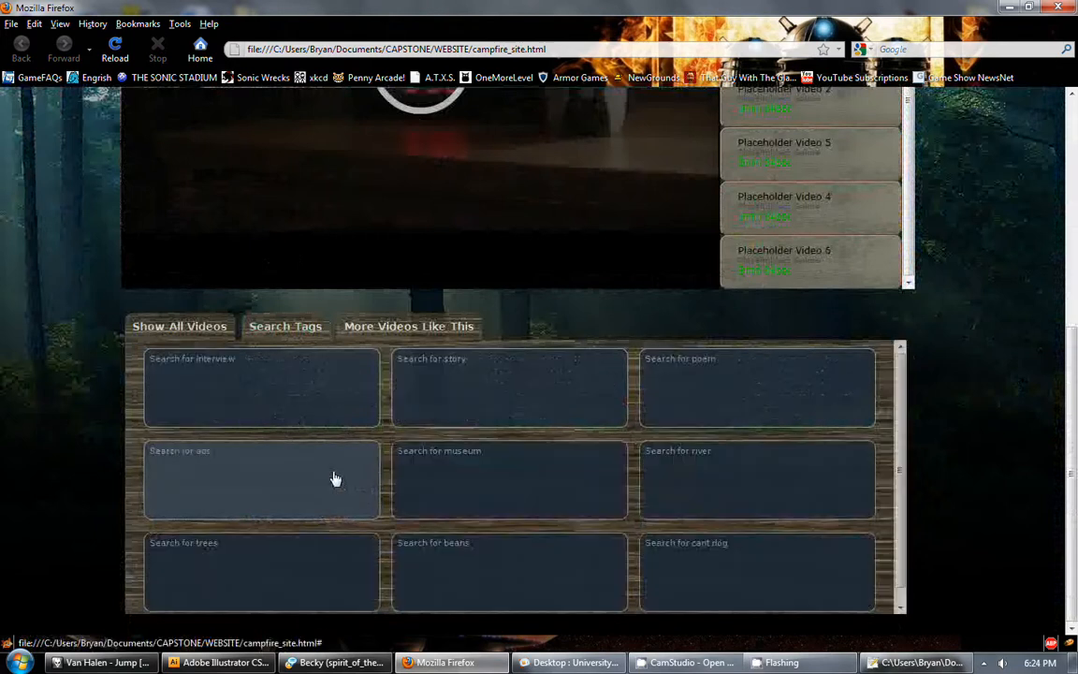
mouse_move(688, 524)
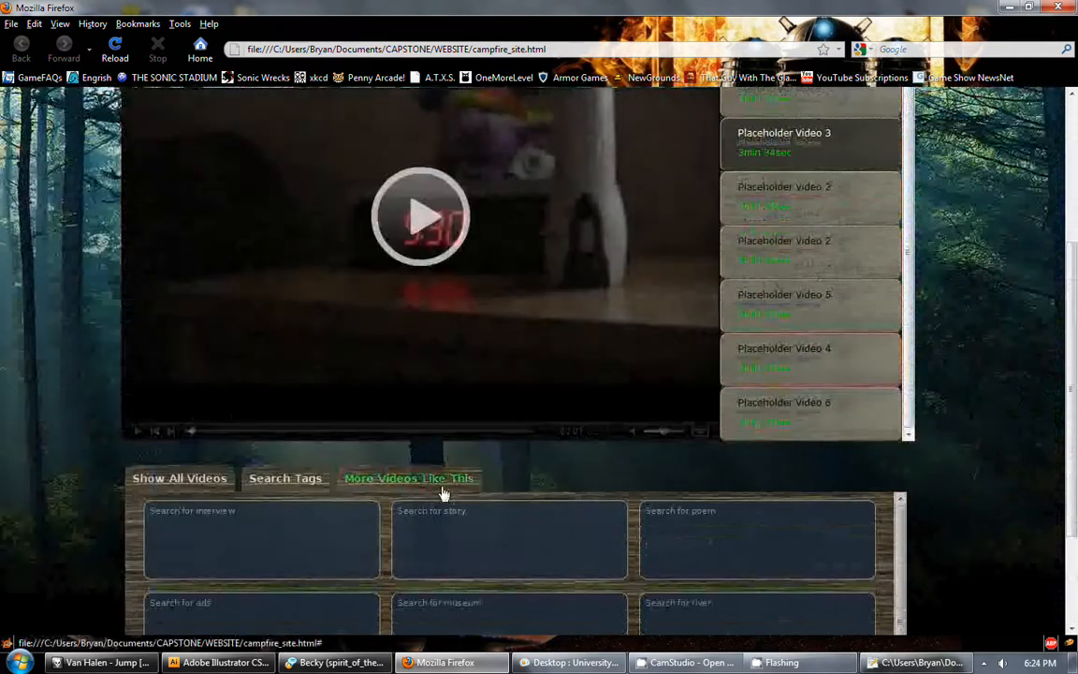
Switch the clip section to the More Videos Like This grid of placeholder clips.
left_click(408, 478)
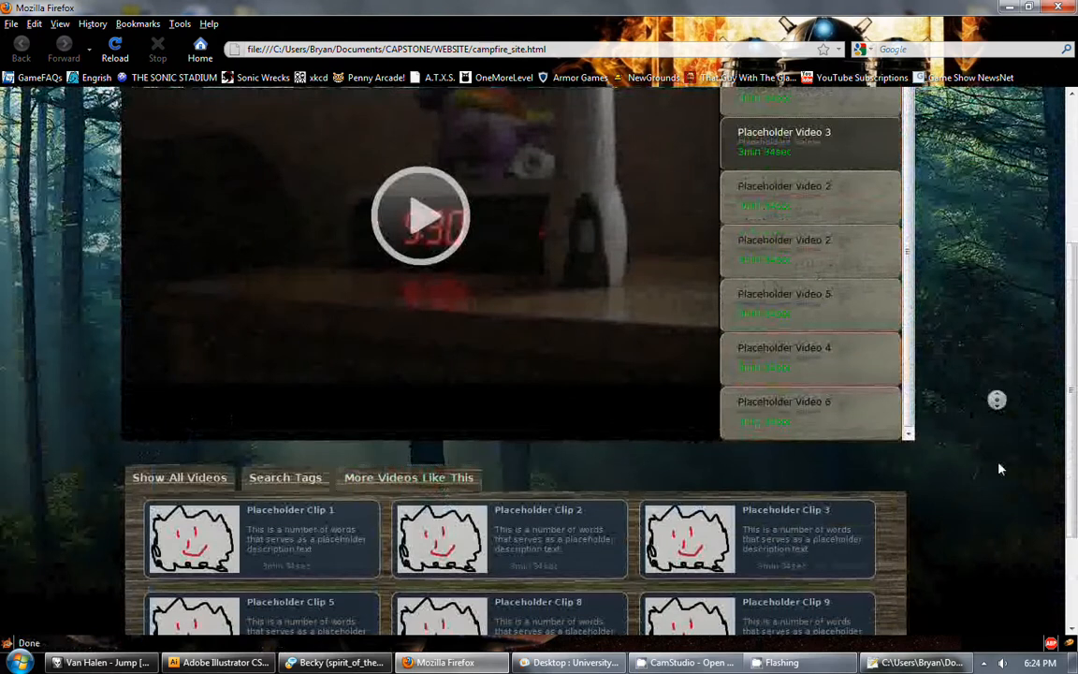
scroll("down", 3)
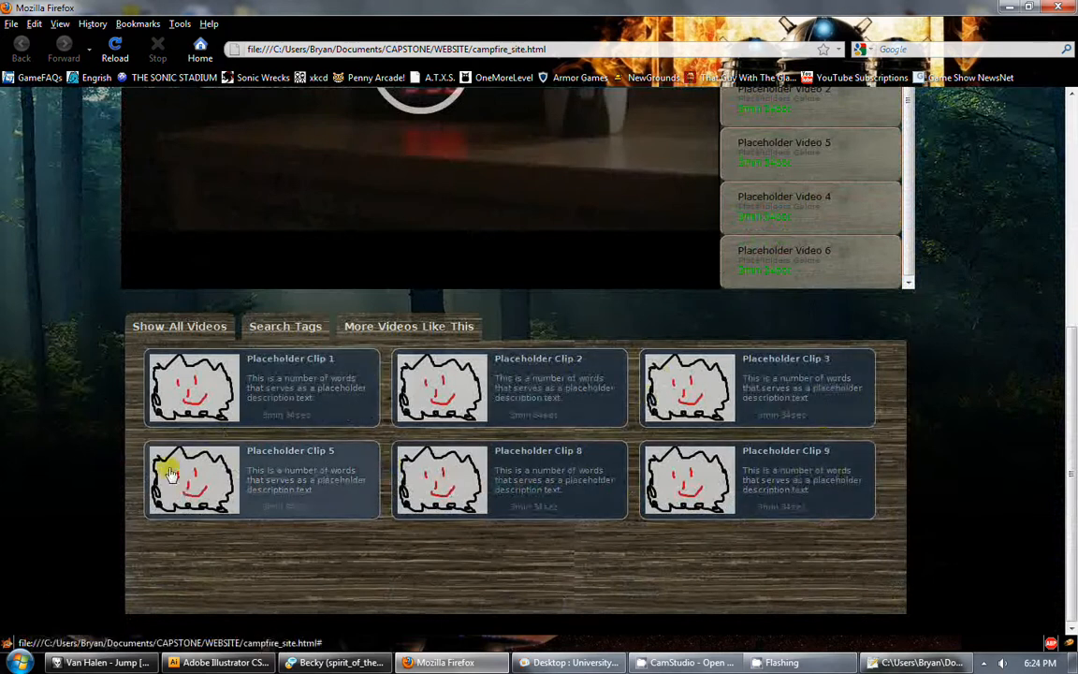
mouse_move(375, 495)
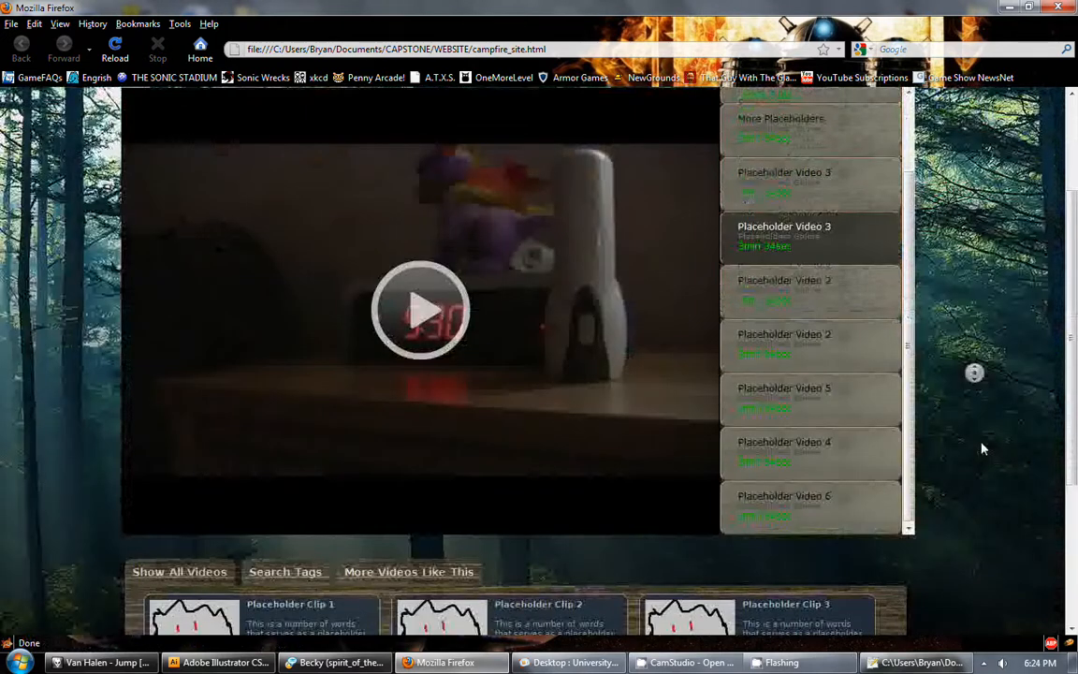
scroll("down", 3)
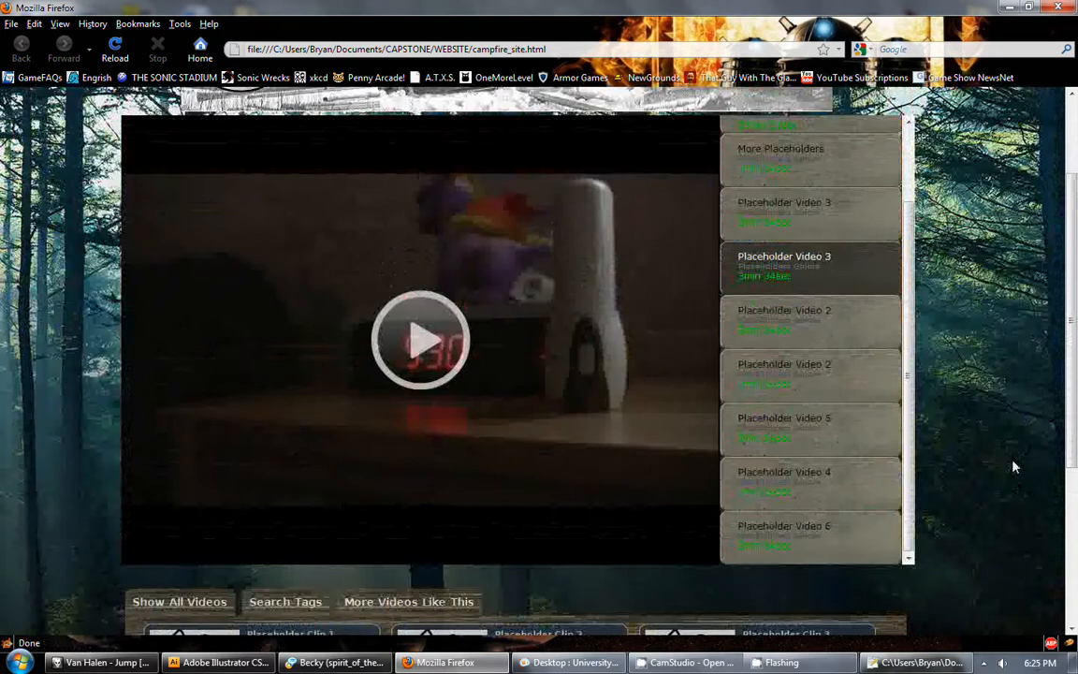
scroll("down", 3)
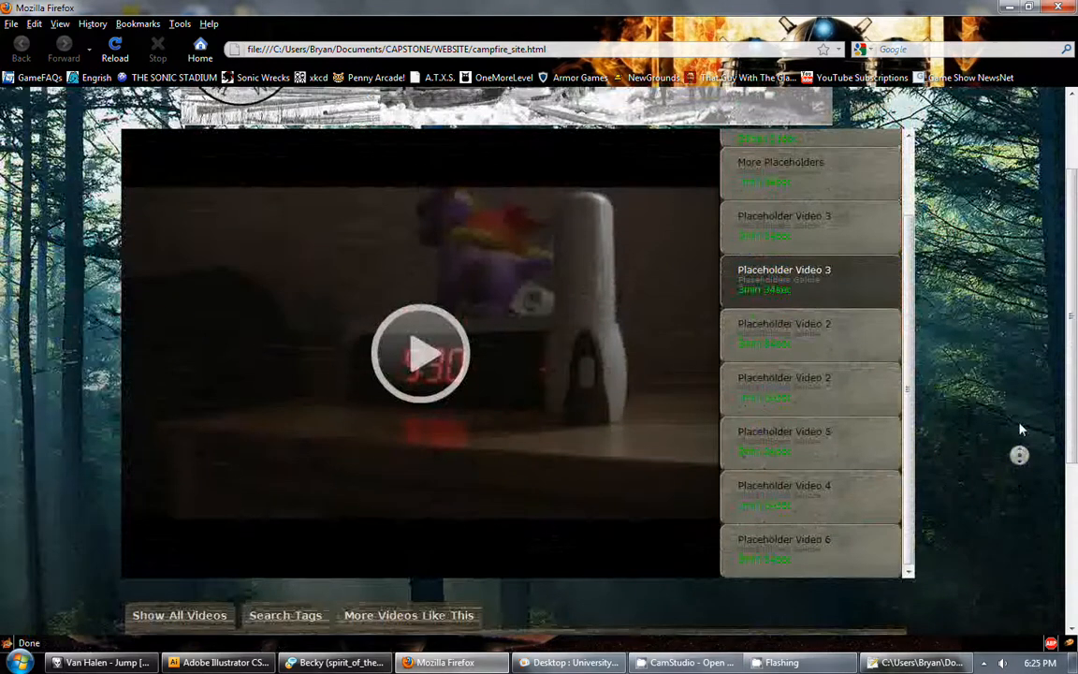